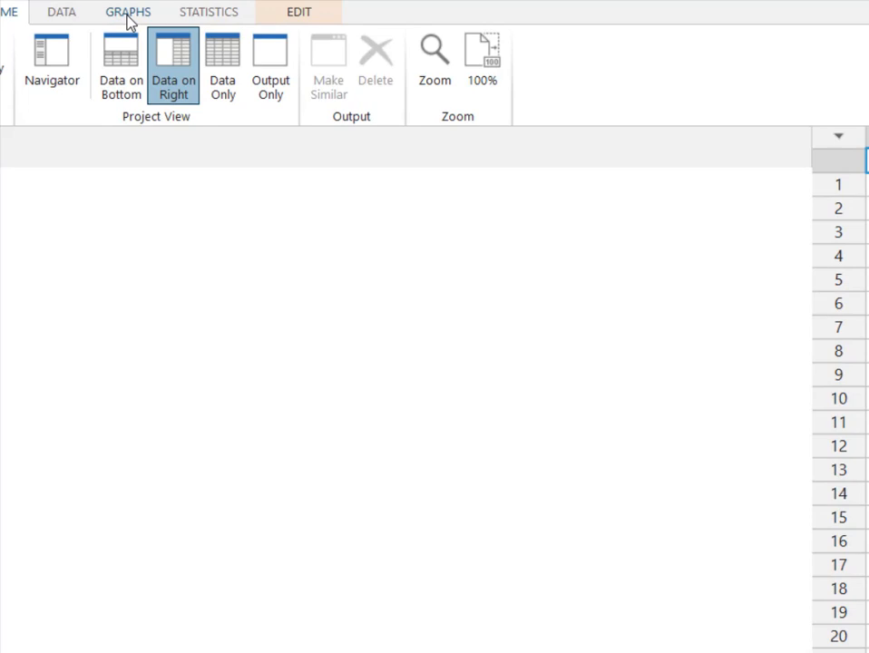
Choose a Single Y Variable: Simple boxplot from the Graphs boxplot options.
left_click(128, 11)
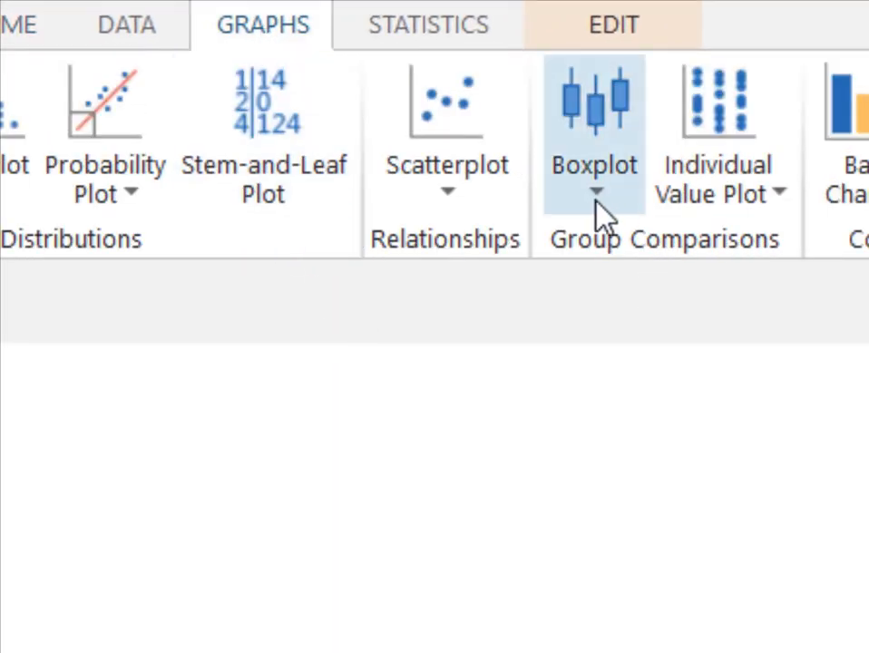
left_click(595, 193)
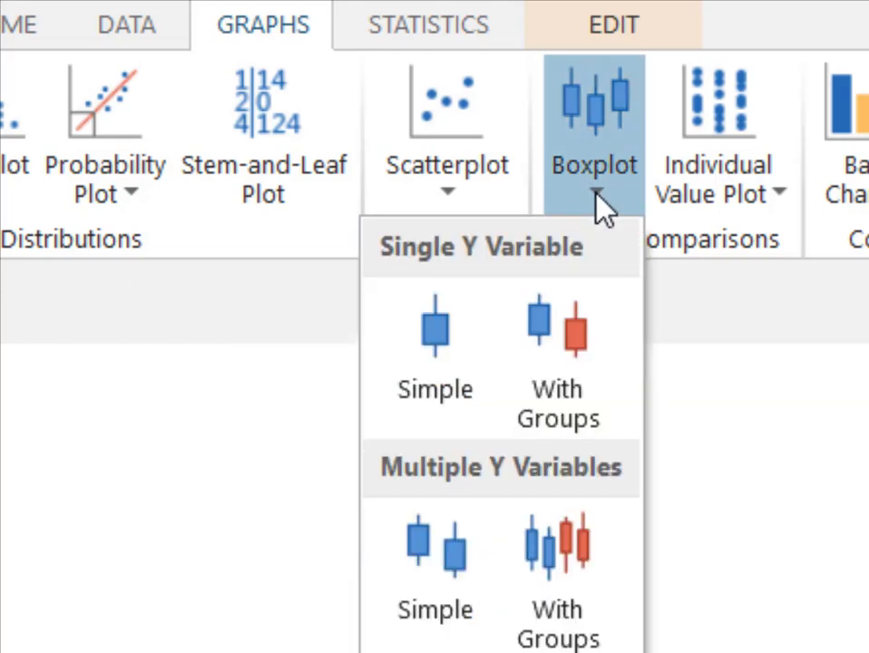
mouse_move(433, 336)
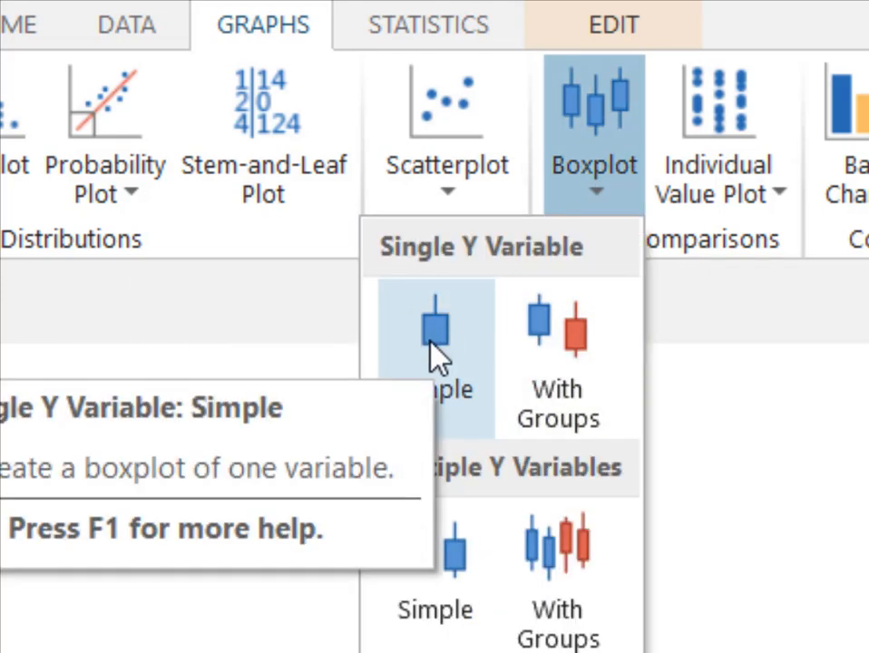
mouse_move(450, 341)
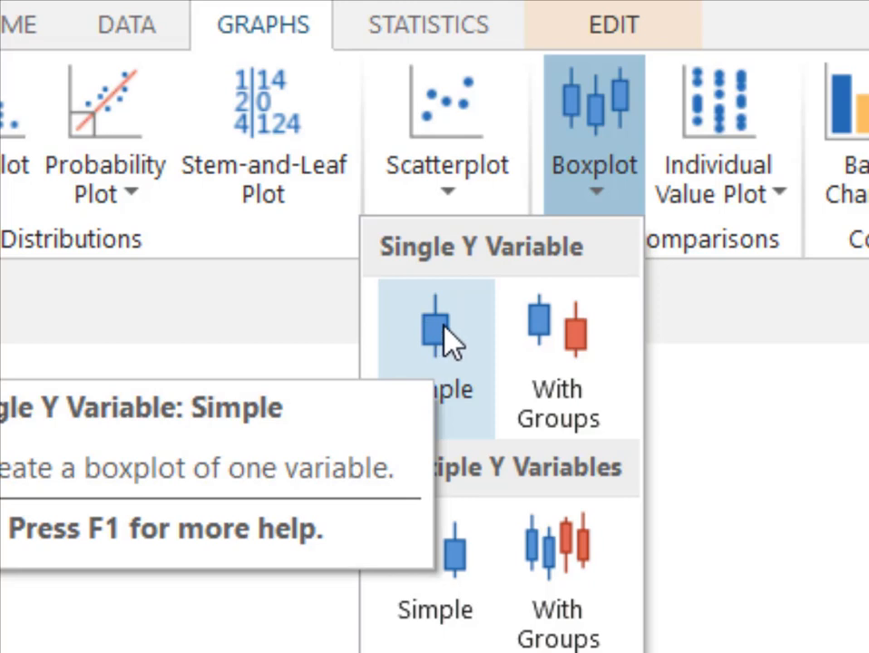
left_click(434, 327)
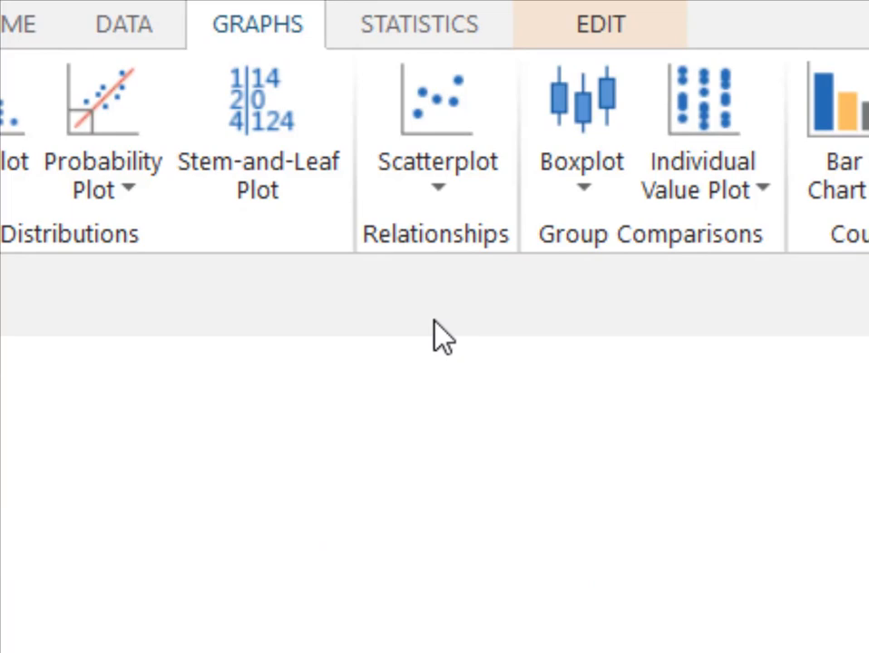
Plot C1 CRIMERATE as the Y variable and generate the boxplot with summary statistics.
left_click(580, 100)
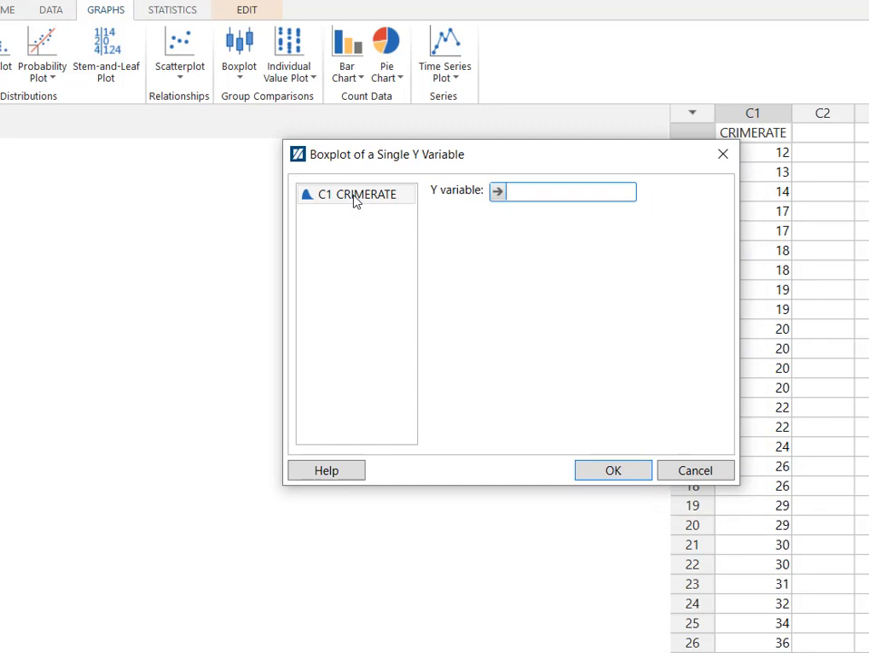
double_click(363, 193)
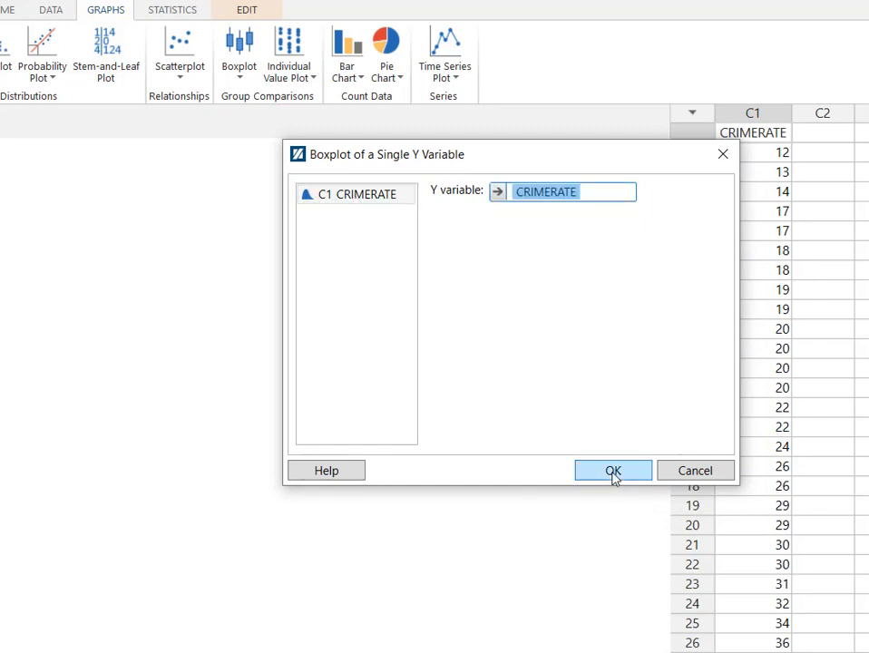
left_click(614, 470)
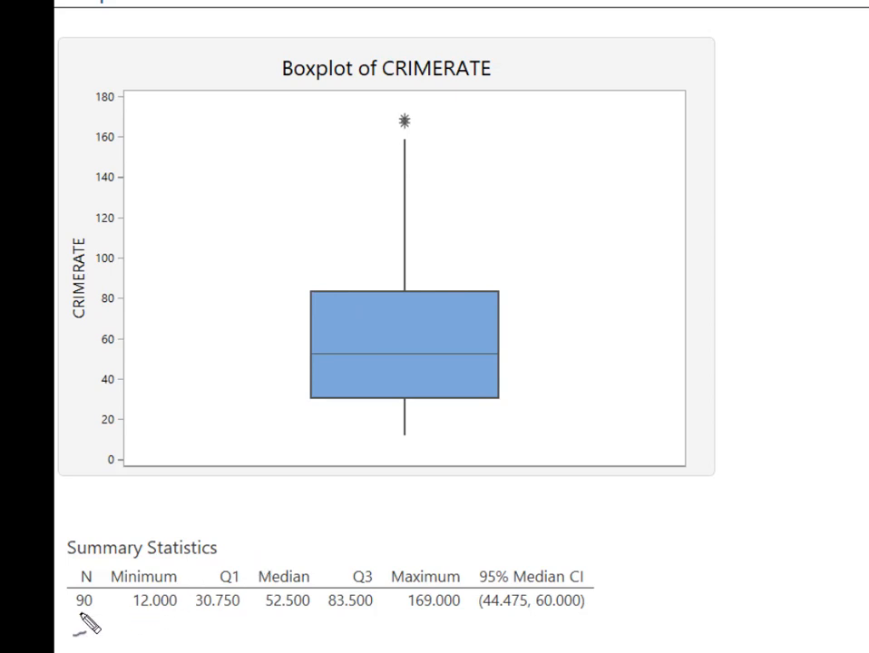
mouse_move(230, 554)
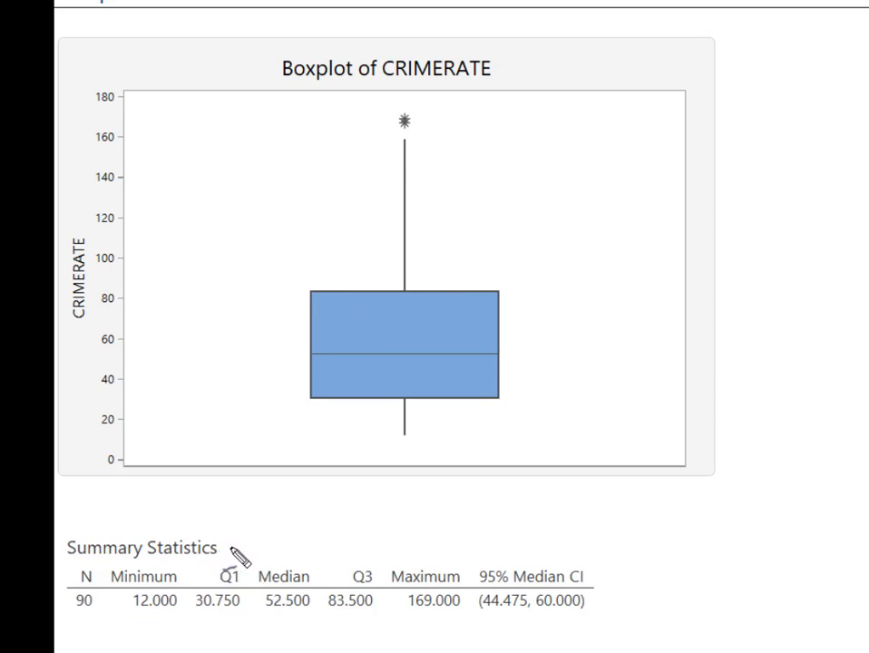
mouse_move(172, 621)
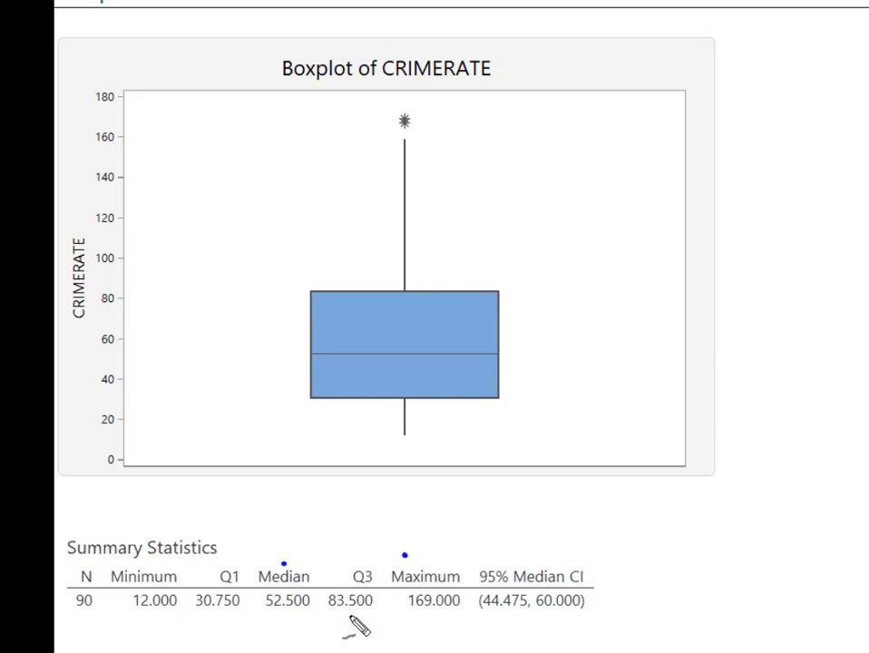
mouse_move(584, 617)
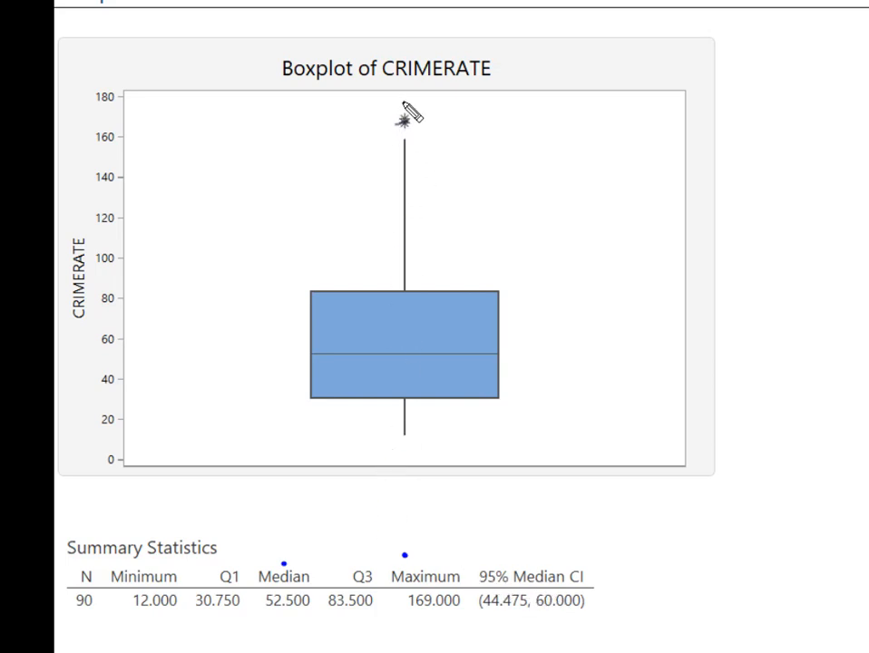
mouse_move(414, 113)
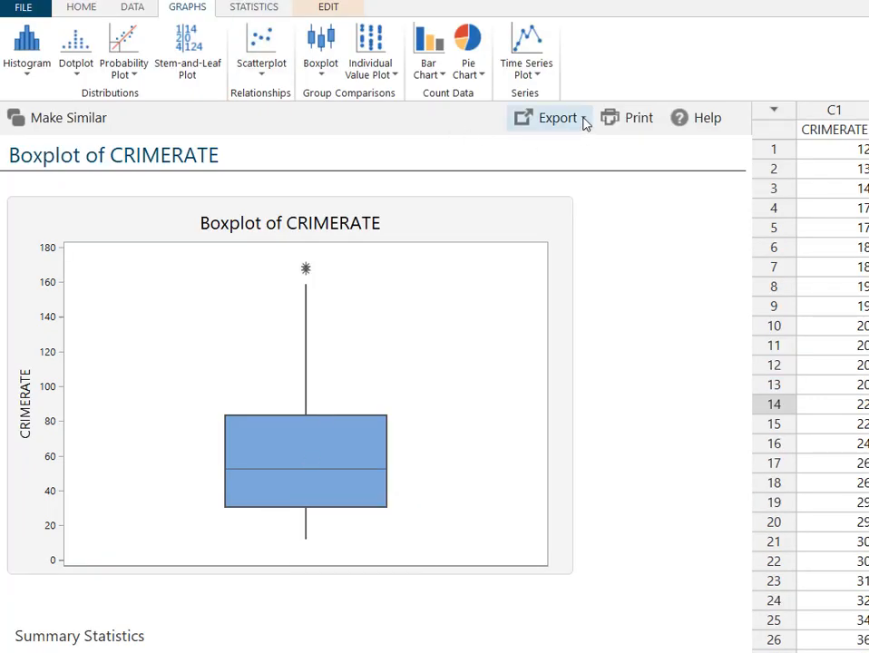
Show the Export choices (PDF, HTML) for the CRIMERATE boxplot output.
left_click(557, 116)
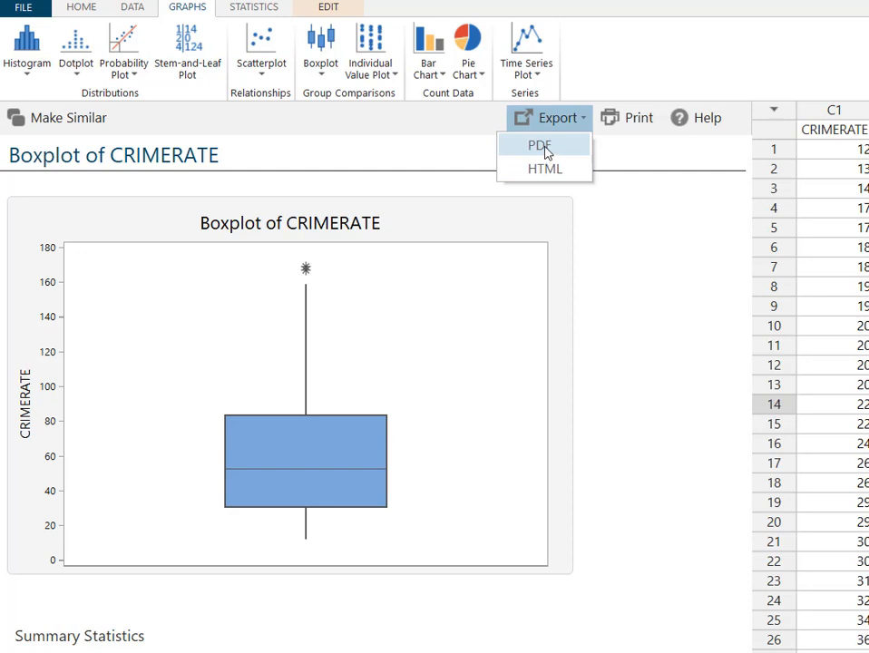
mouse_move(545, 169)
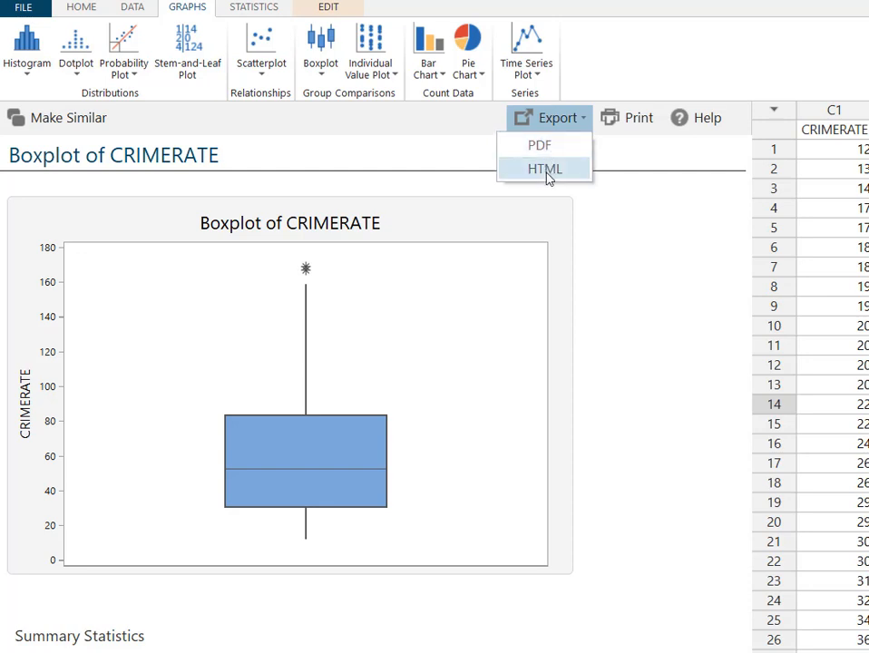